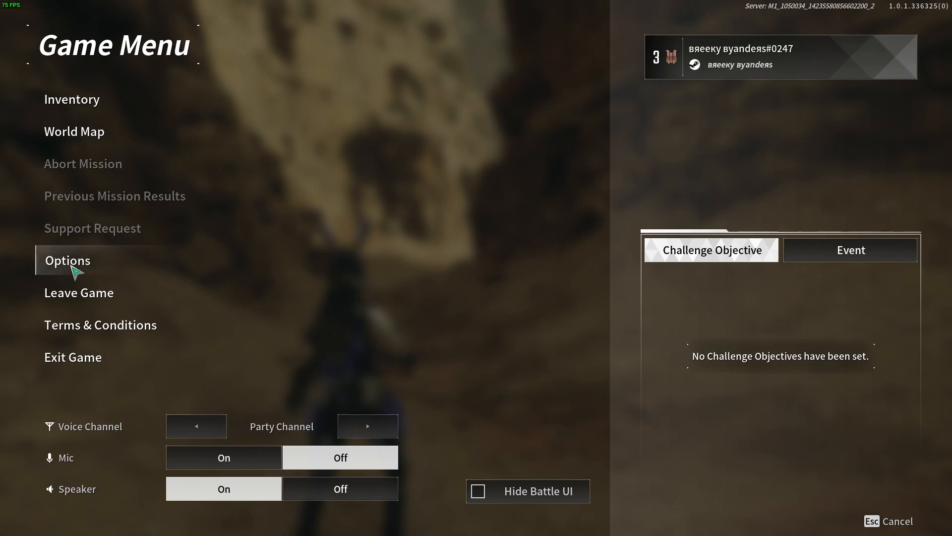
- Enter the game's Options from the pause menu, landing on the controller settings page
{"action": "left_click", "coordinate": [68, 261]}
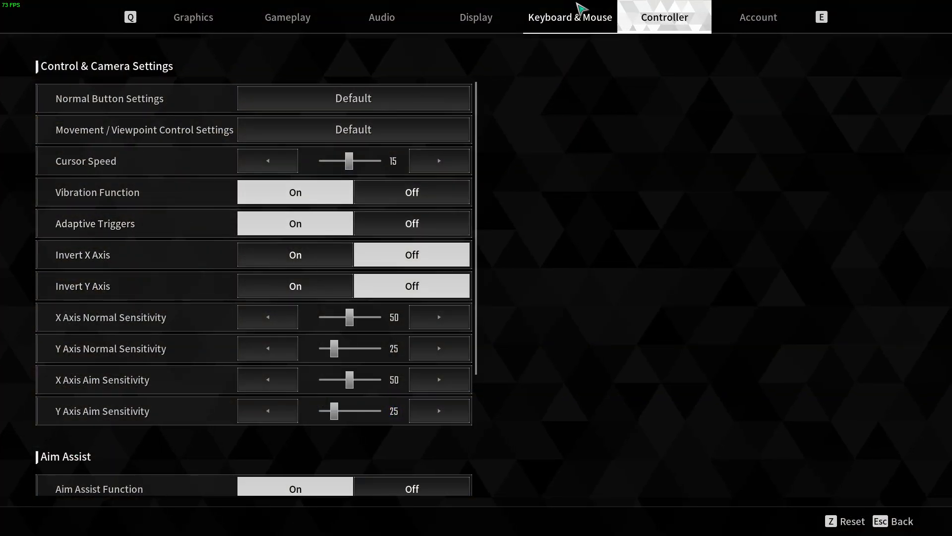
- Show the Keyboard & Mouse bindings and scroll the Change Buttons list down to Grappling Hook
{"action": "left_click", "coordinate": [570, 17]}
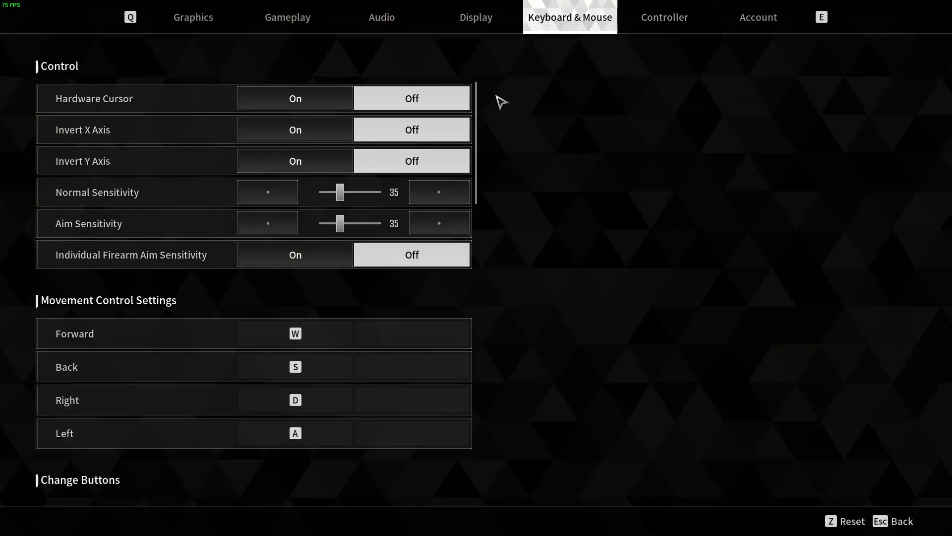
{"action": "scroll", "scroll_direction": "down", "scroll_amount": 3}
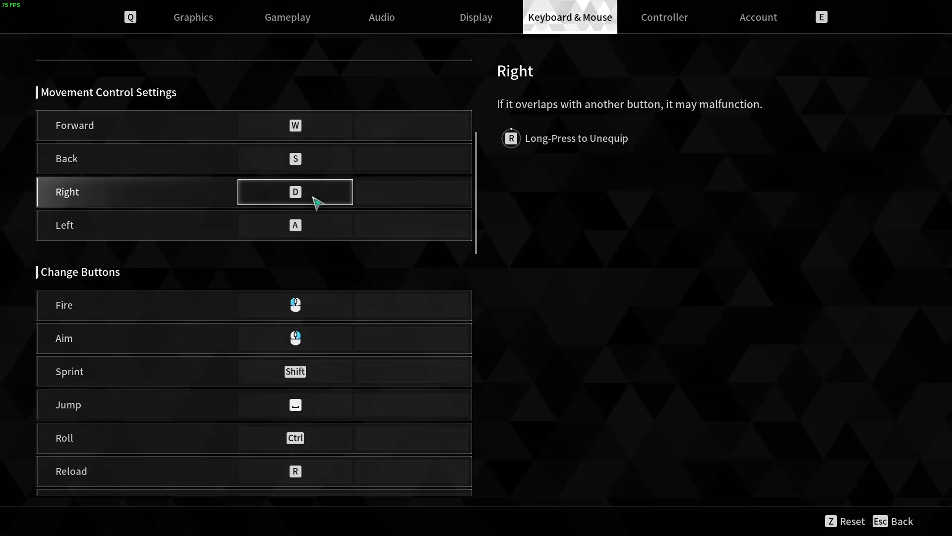
{"action": "scroll", "scroll_direction": "down", "scroll_amount": 3}
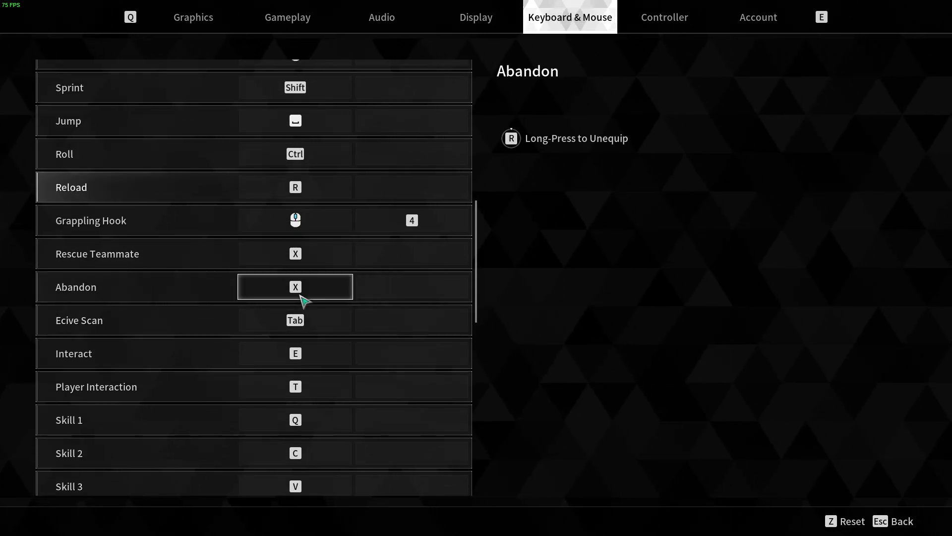
- Rebind Grappling Hook's primary slot to a new mouse button, keeping 4 as the alternative key
{"action": "left_click", "coordinate": [296, 220]}
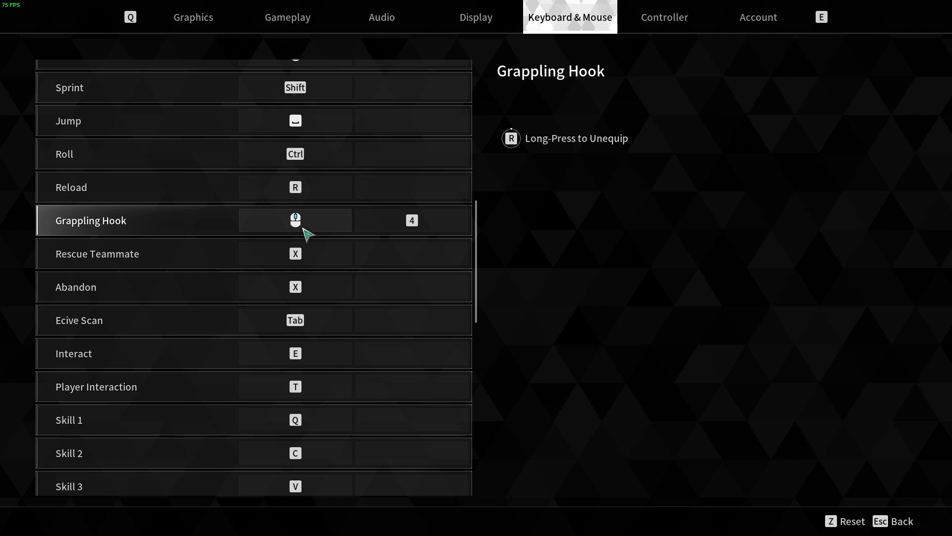
{"action": "left_click", "coordinate": [295, 221]}
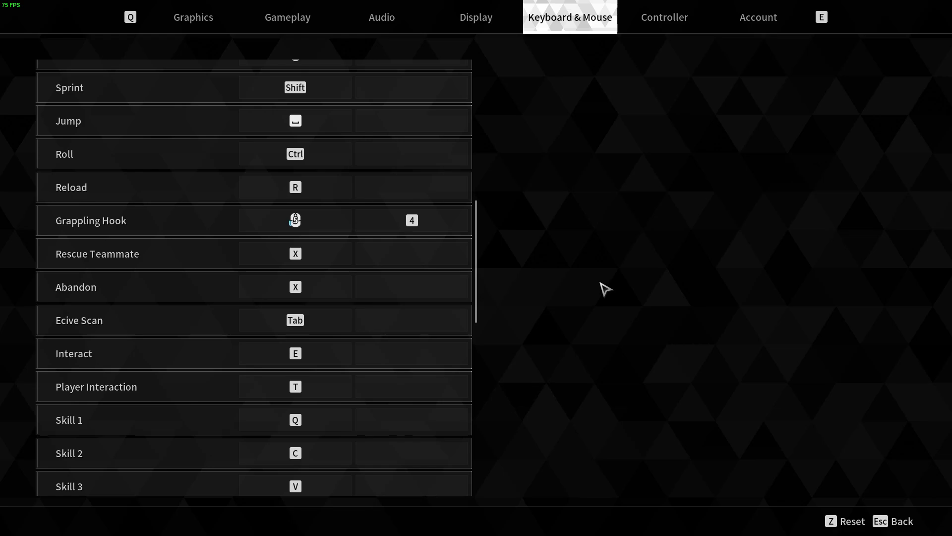
{"action": "left_click", "coordinate": [295, 220]}
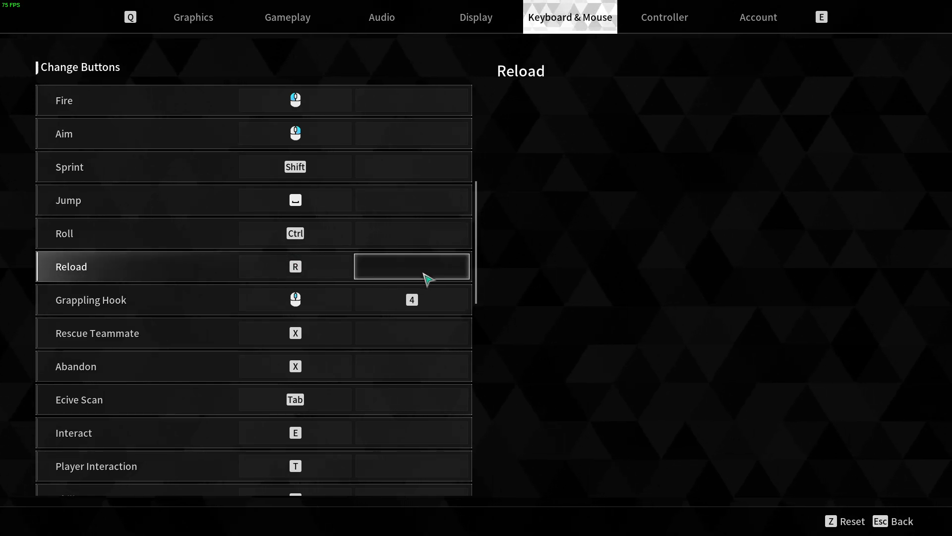
{"action": "left_click", "coordinate": [412, 265]}
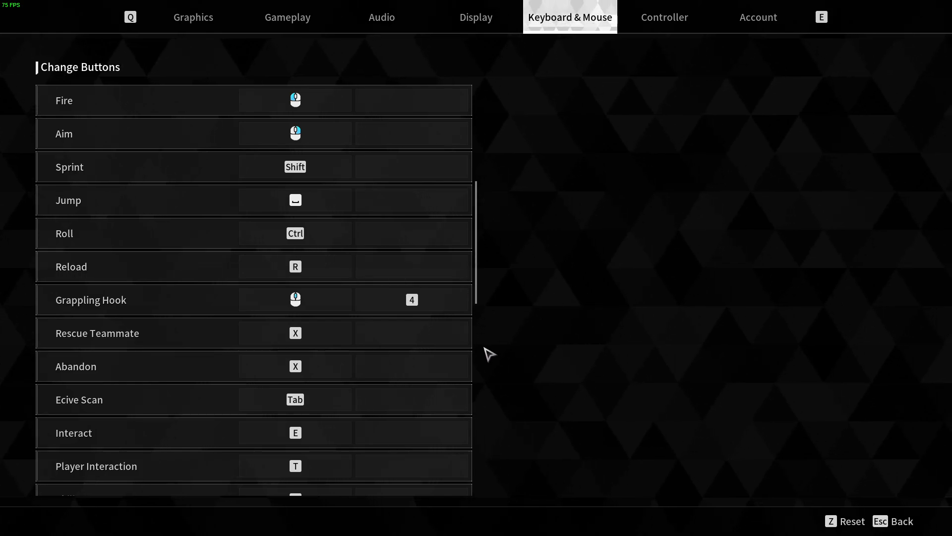
{"action": "left_click", "coordinate": [411, 366]}
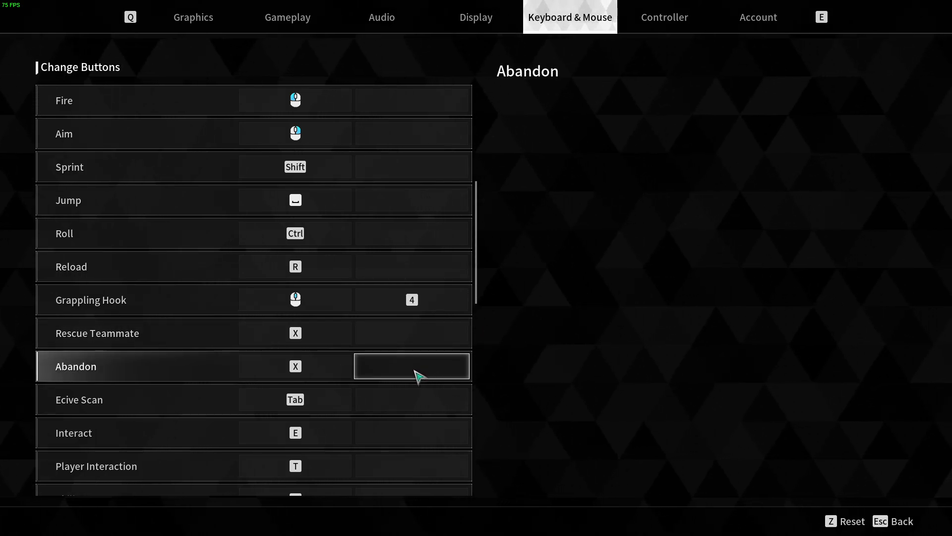